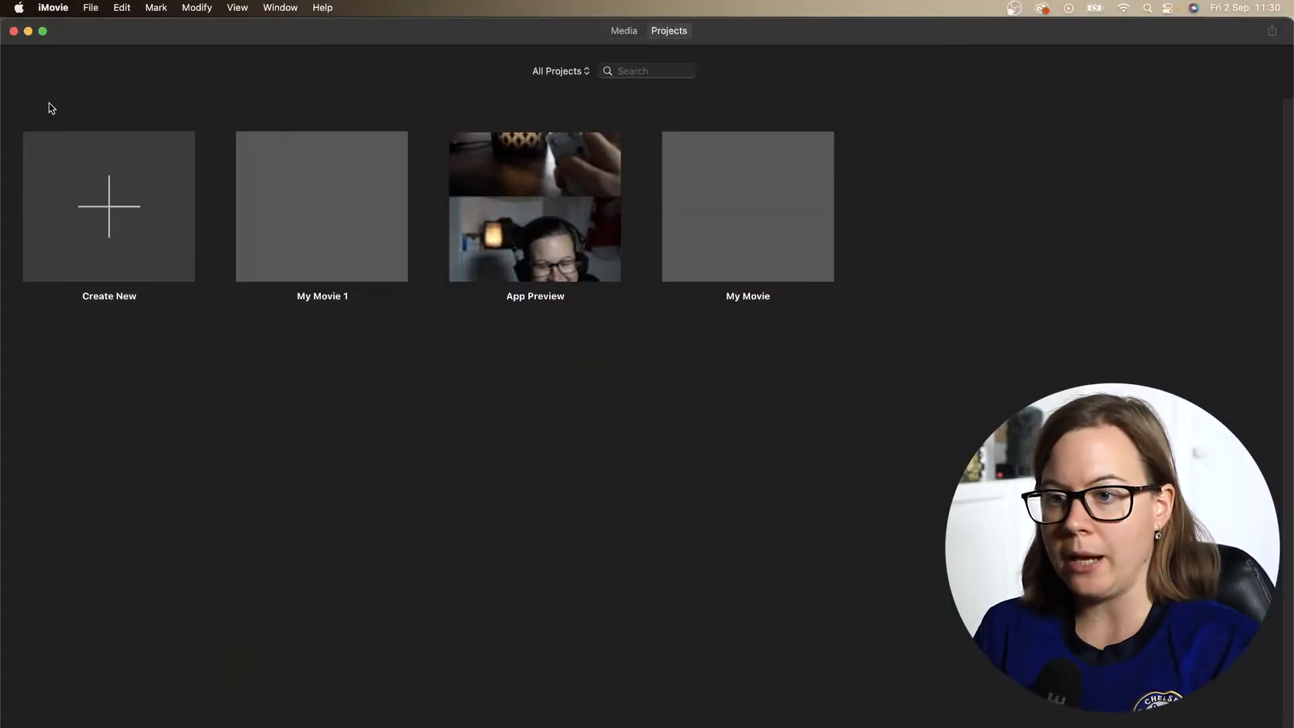
pyautogui.moveTo(129, 91)
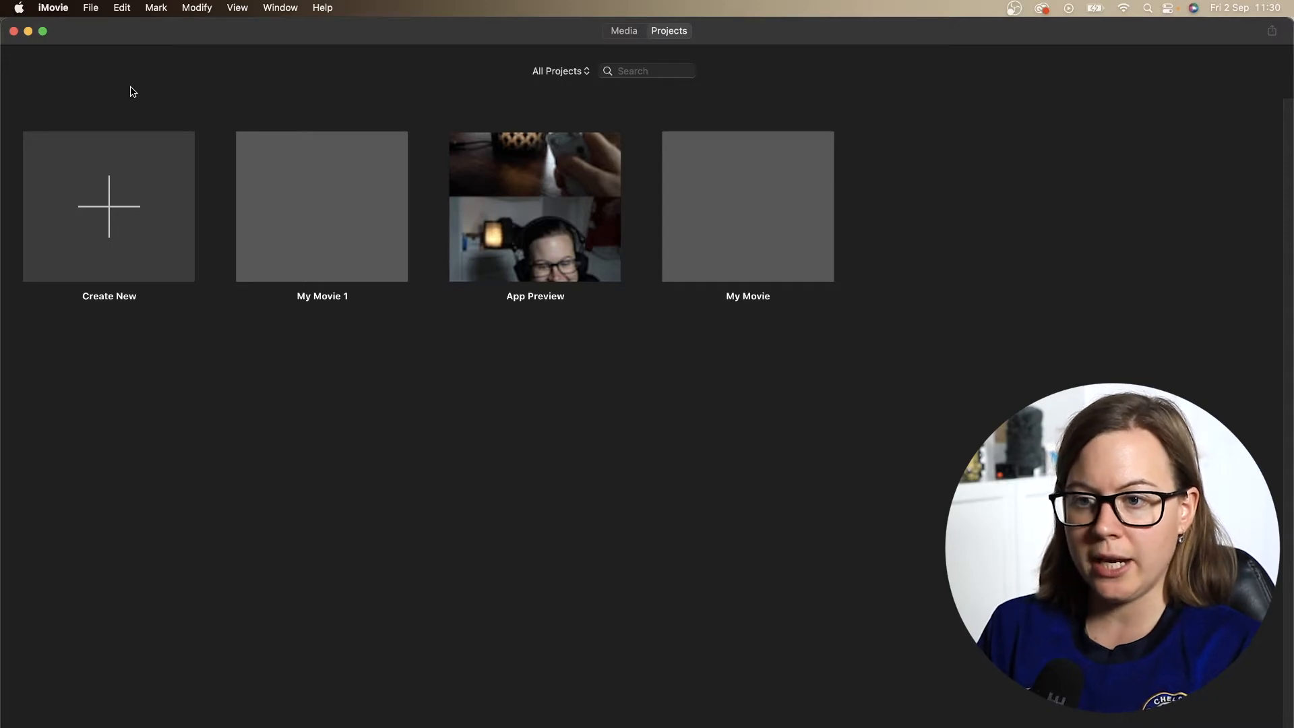
# Step: Create a new regular Movie project from the Projects browser
pyautogui.click(108, 206)
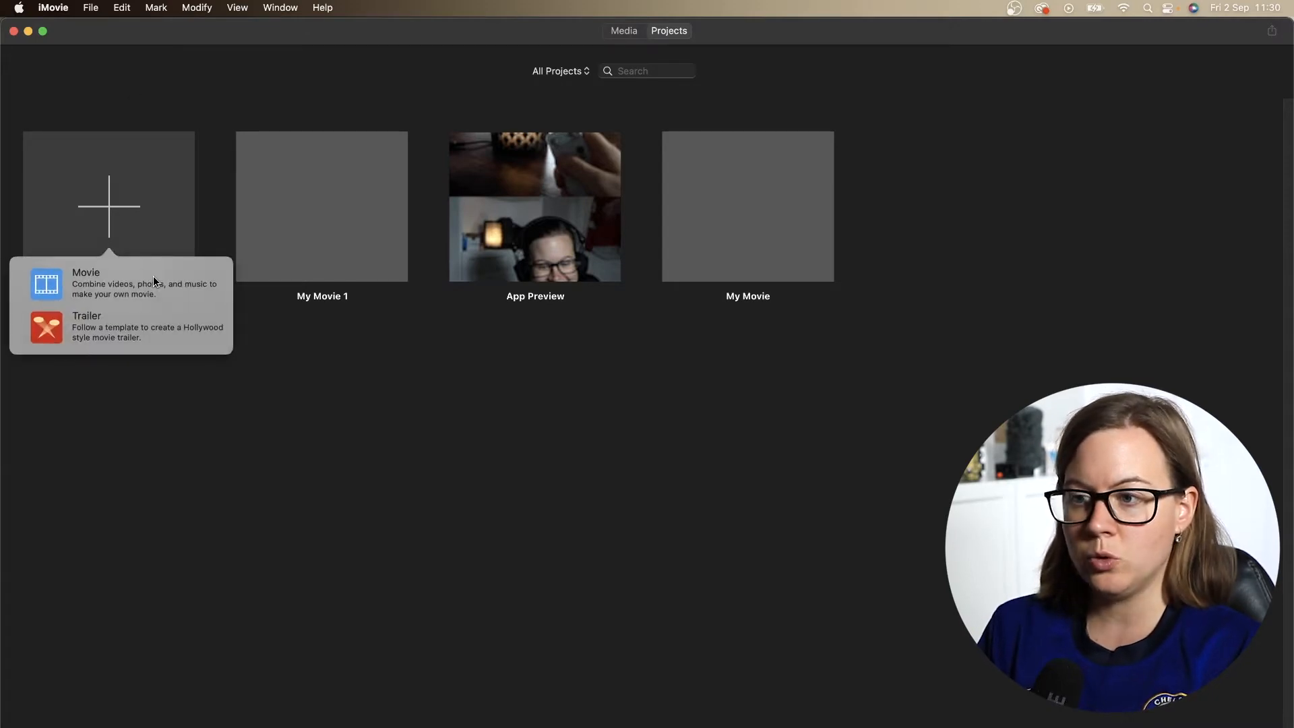
pyautogui.click(86, 283)
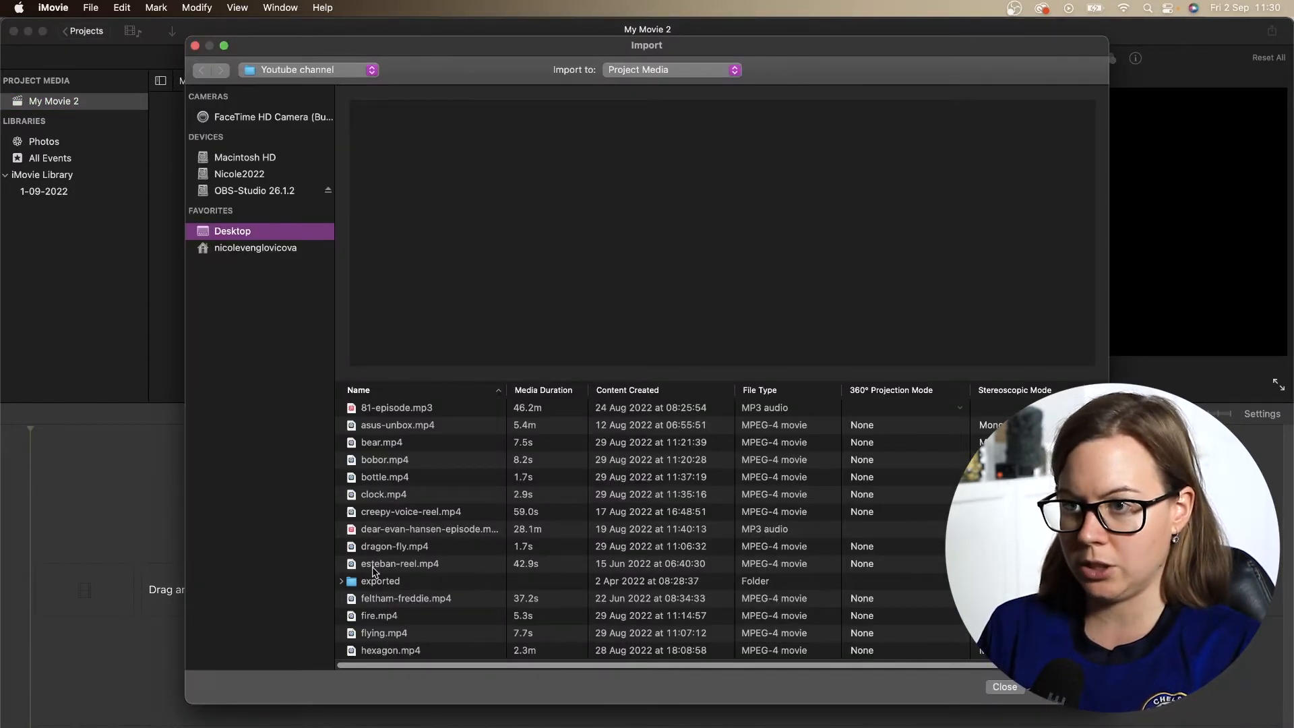
# Step: Import the 42.9-second vertical reel clip and place it in the My Movie 2 timeline
pyautogui.click(1004, 686)
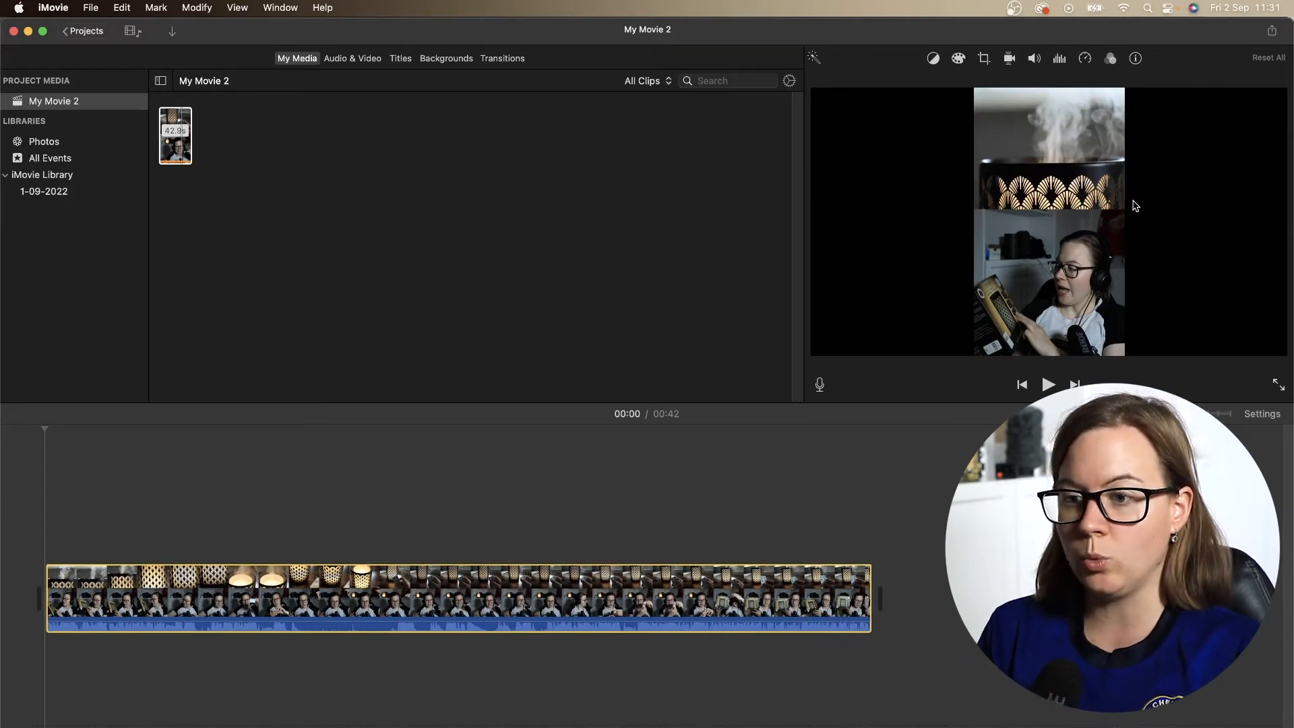
pyautogui.click(303, 528)
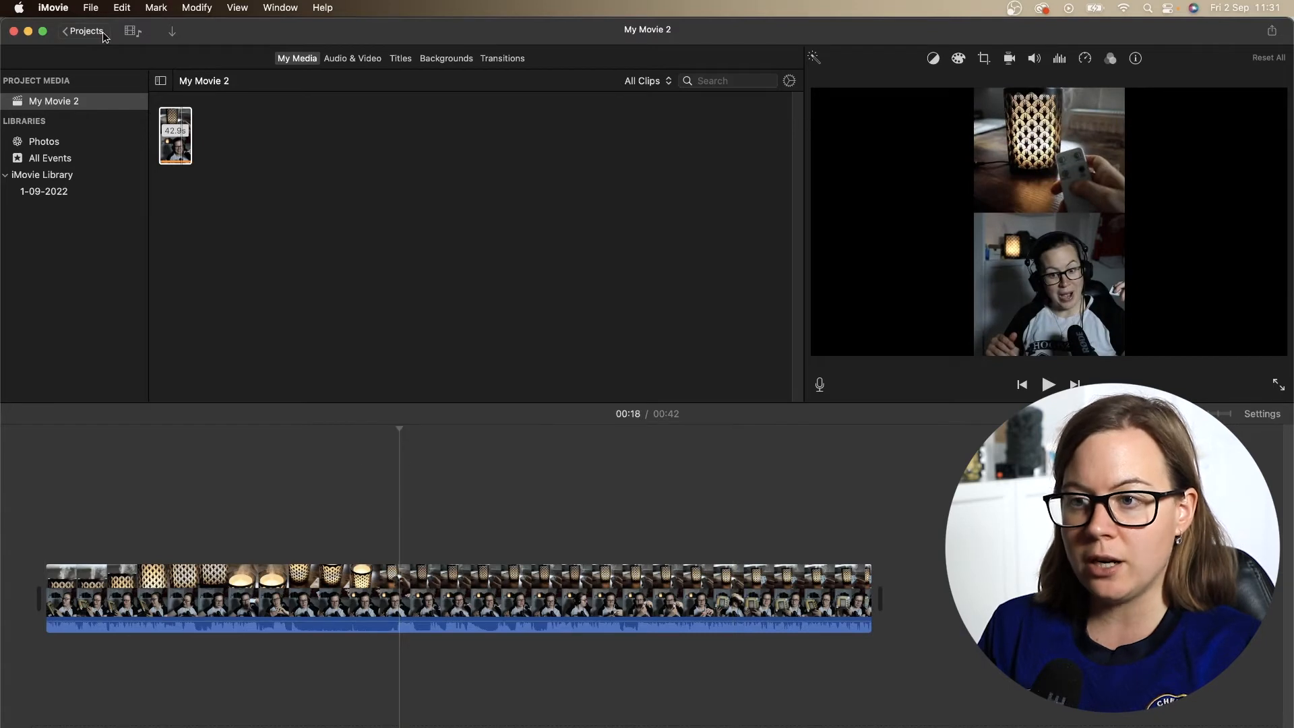
pyautogui.click(90, 8)
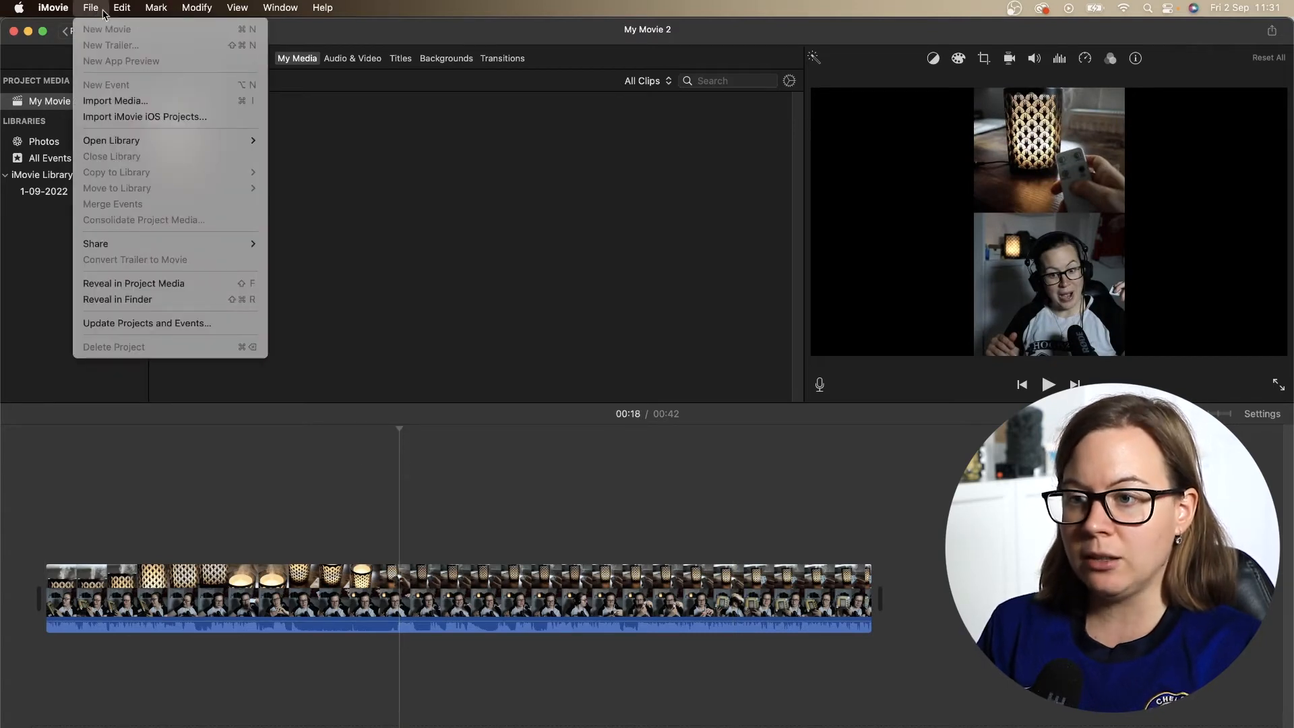
pyautogui.moveTo(285, 279)
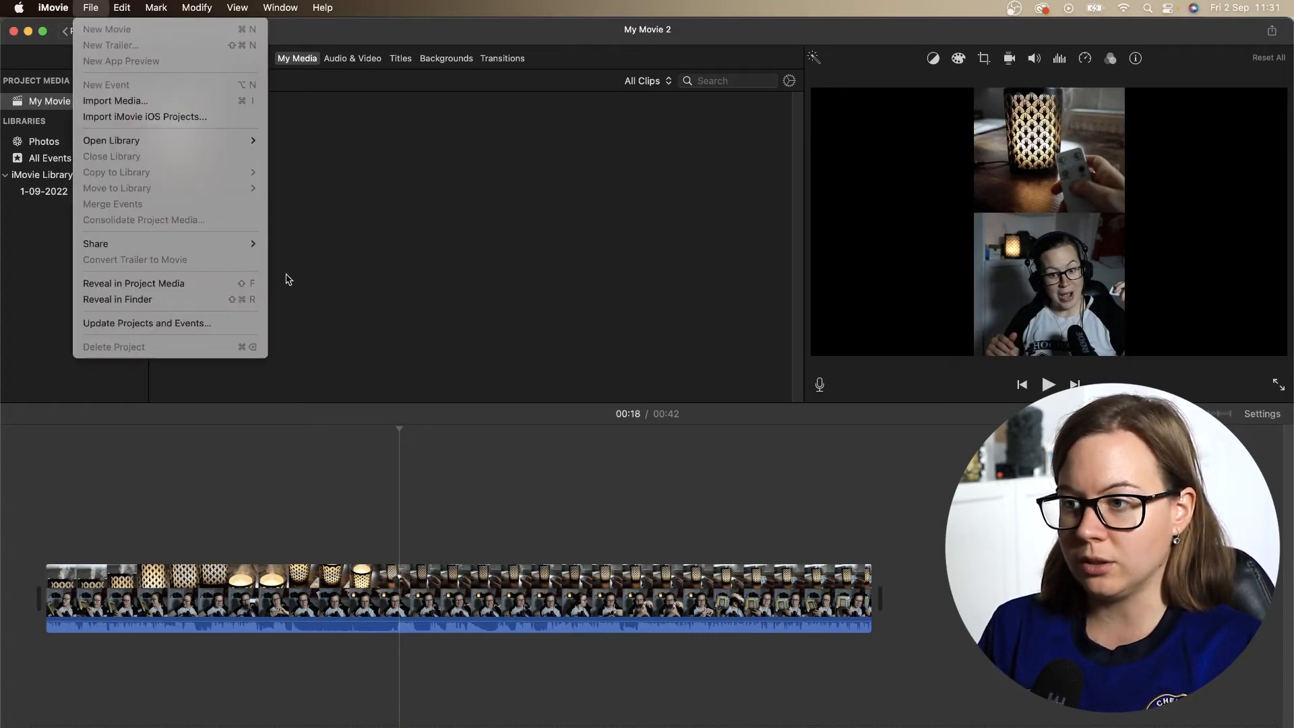
pyautogui.click(96, 242)
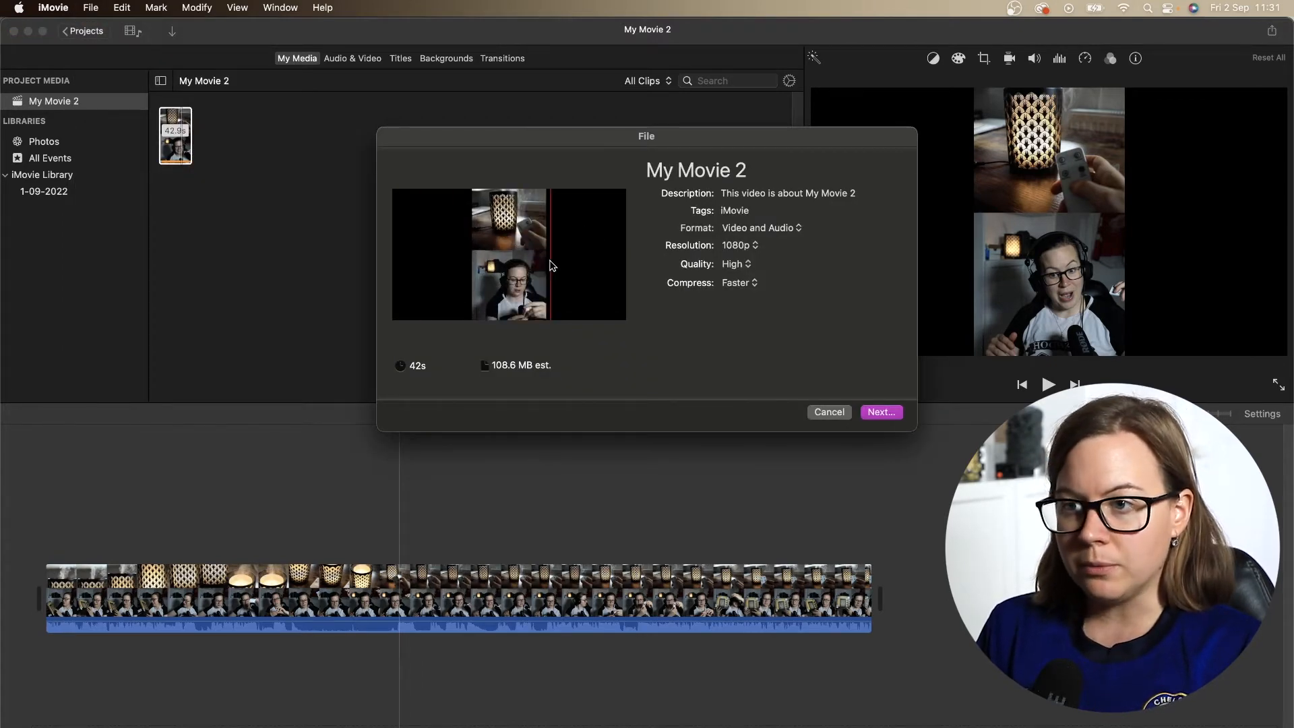
pyautogui.click(827, 412)
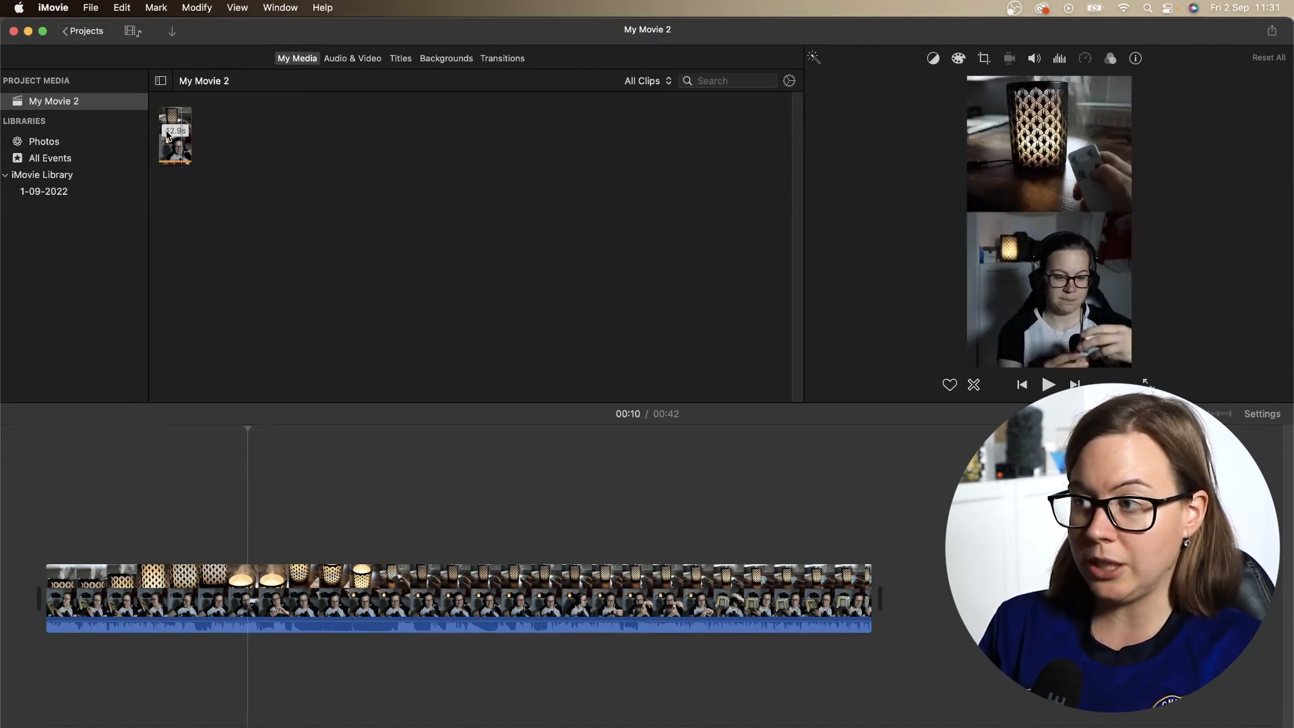
pyautogui.click(341, 502)
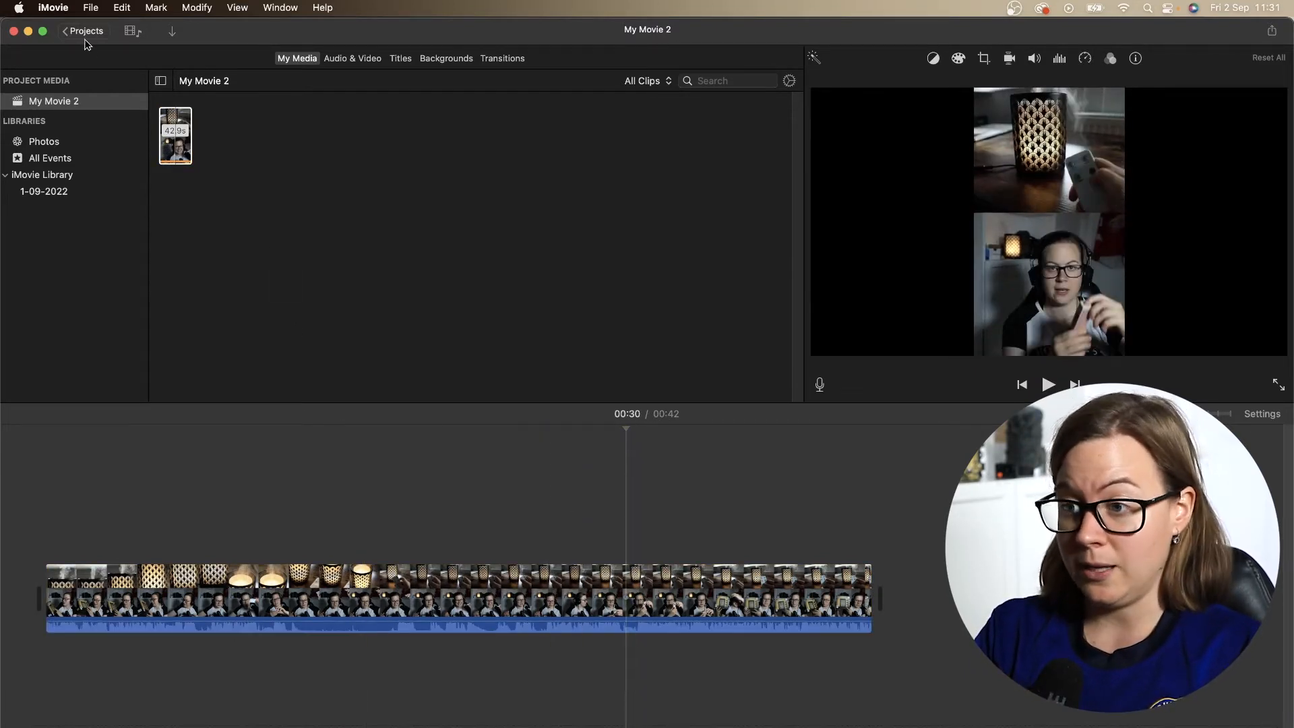
# Step: Return to the Projects browser and start a new App Preview project from the File menu
pyautogui.click(86, 31)
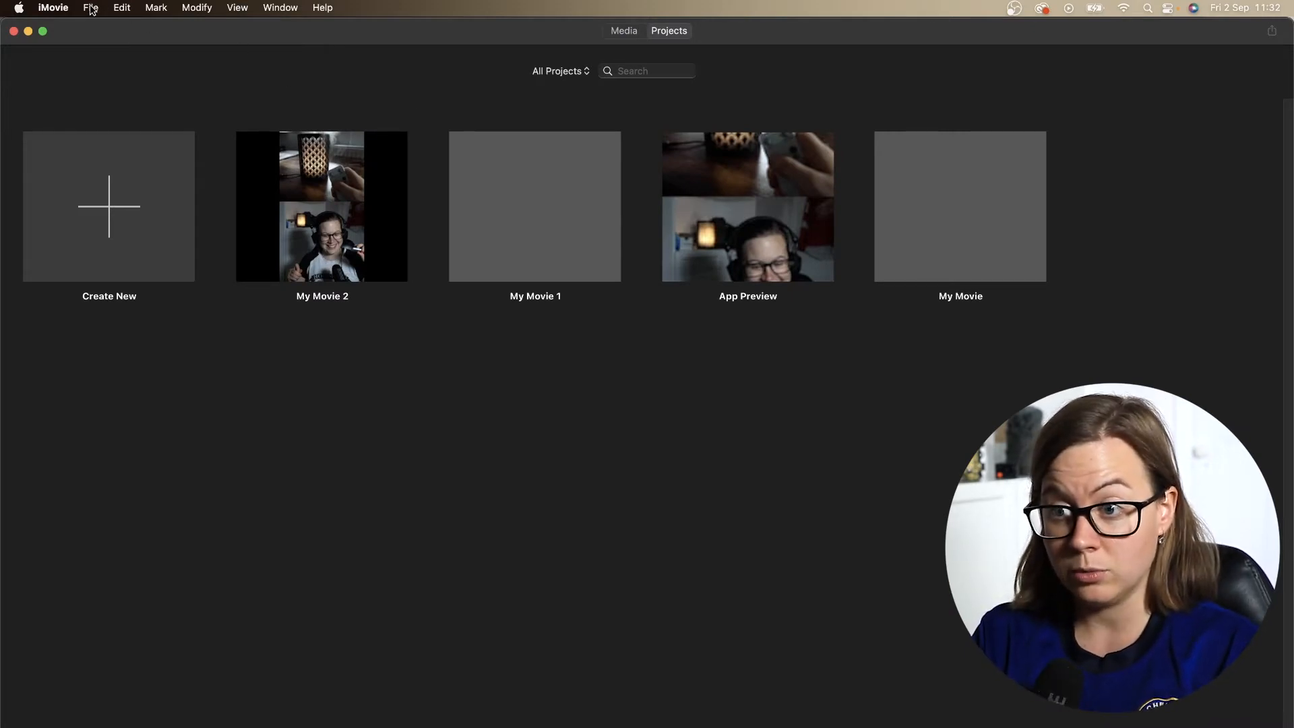
pyautogui.click(90, 8)
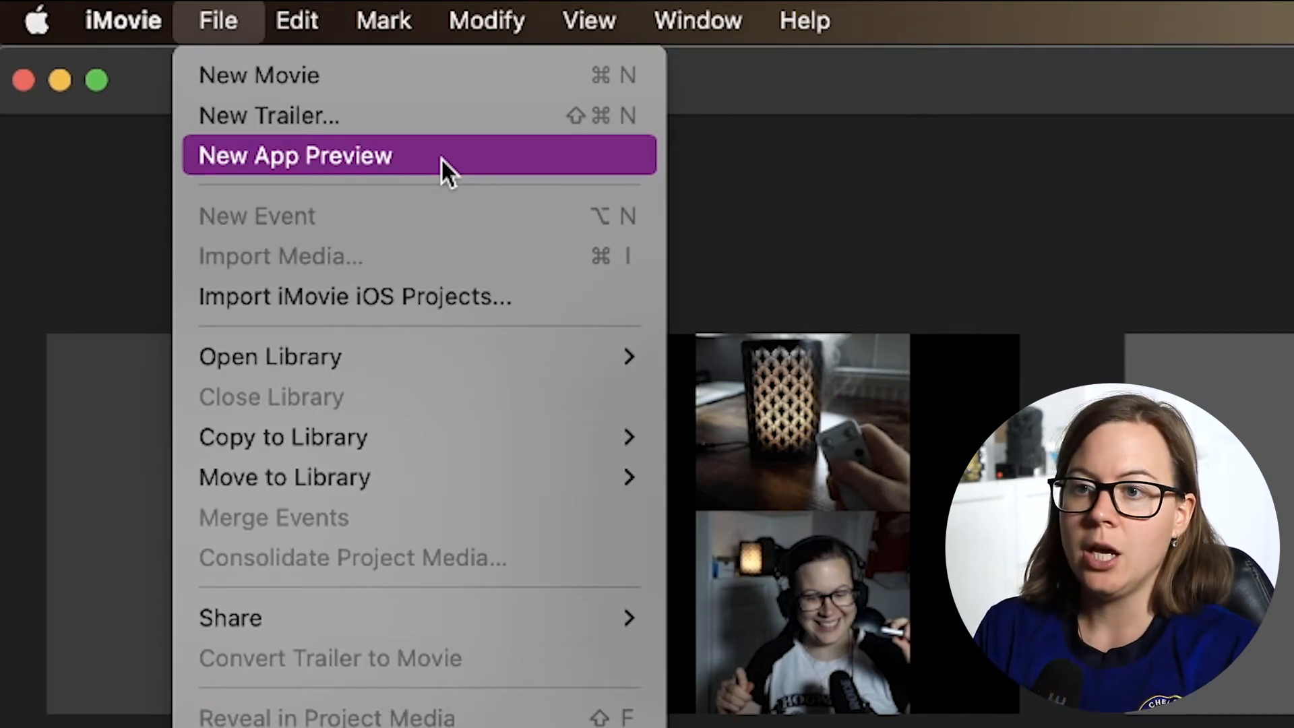
pyautogui.click(295, 155)
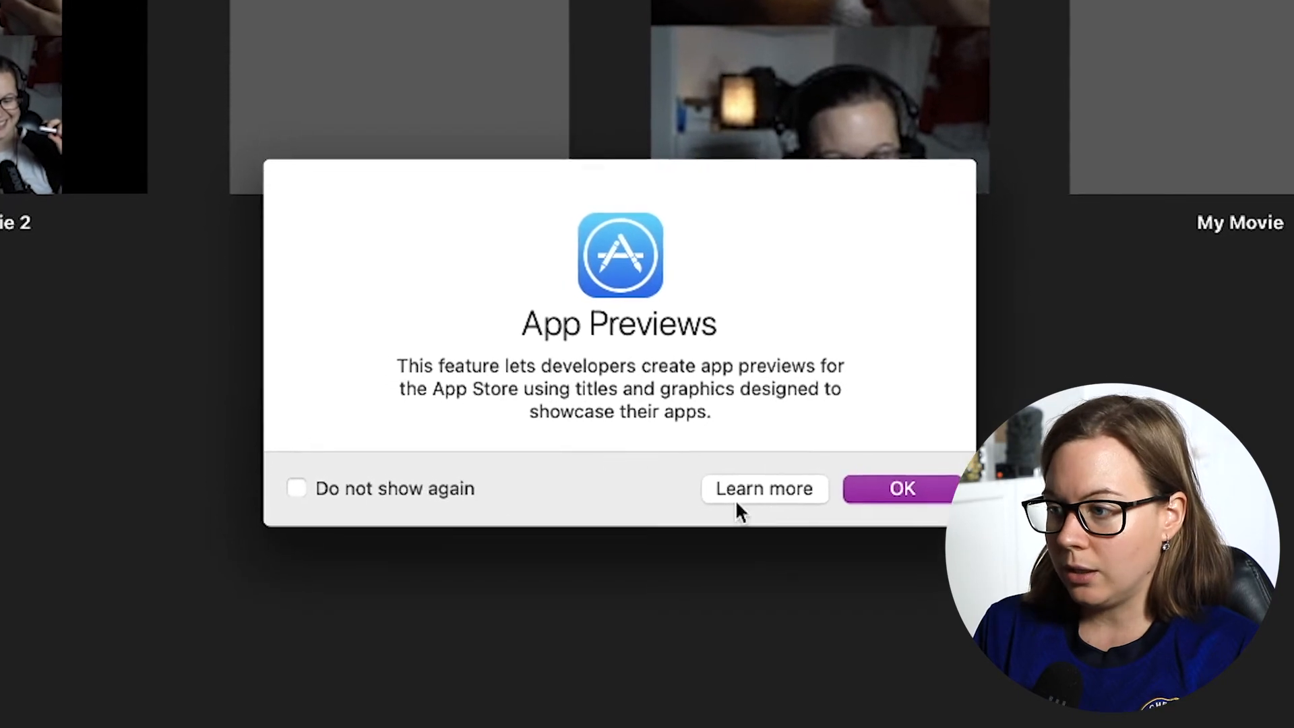
# Step: Dismiss the App Previews notice, import the vertical reel clip into App Preview 1's timeline, ready to export
pyautogui.click(900, 488)
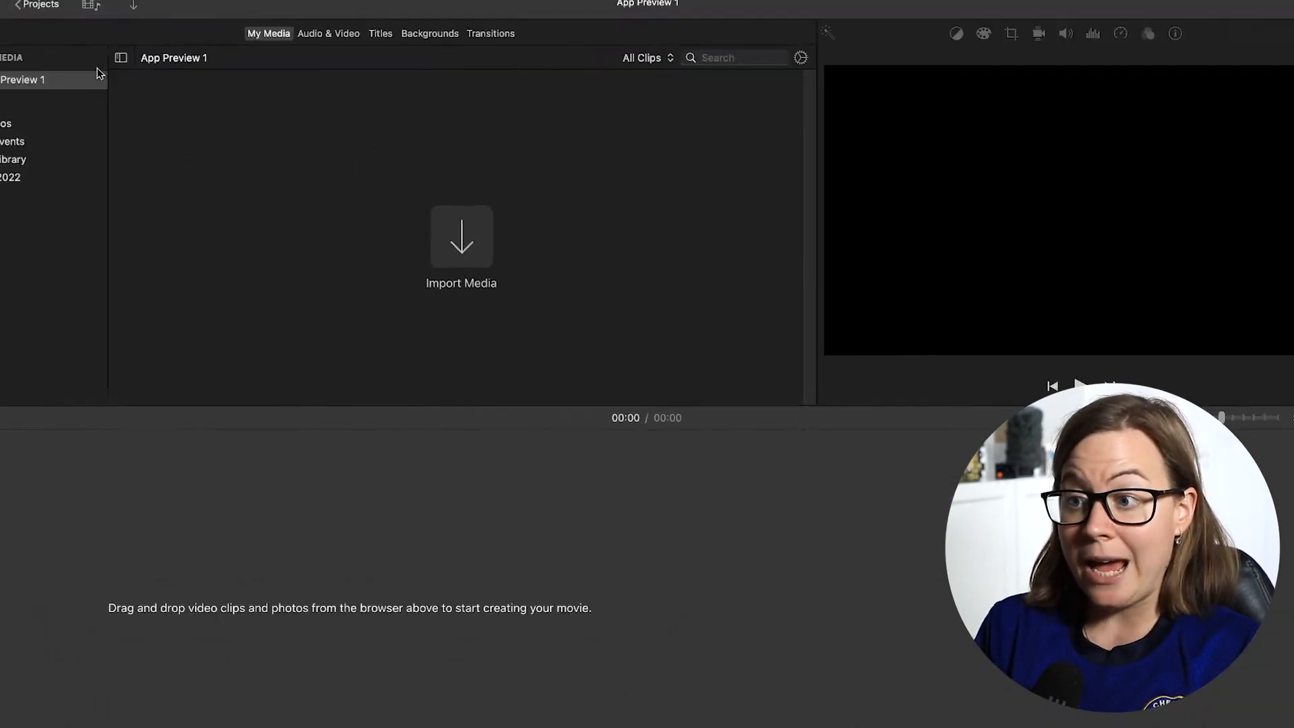
pyautogui.click(461, 237)
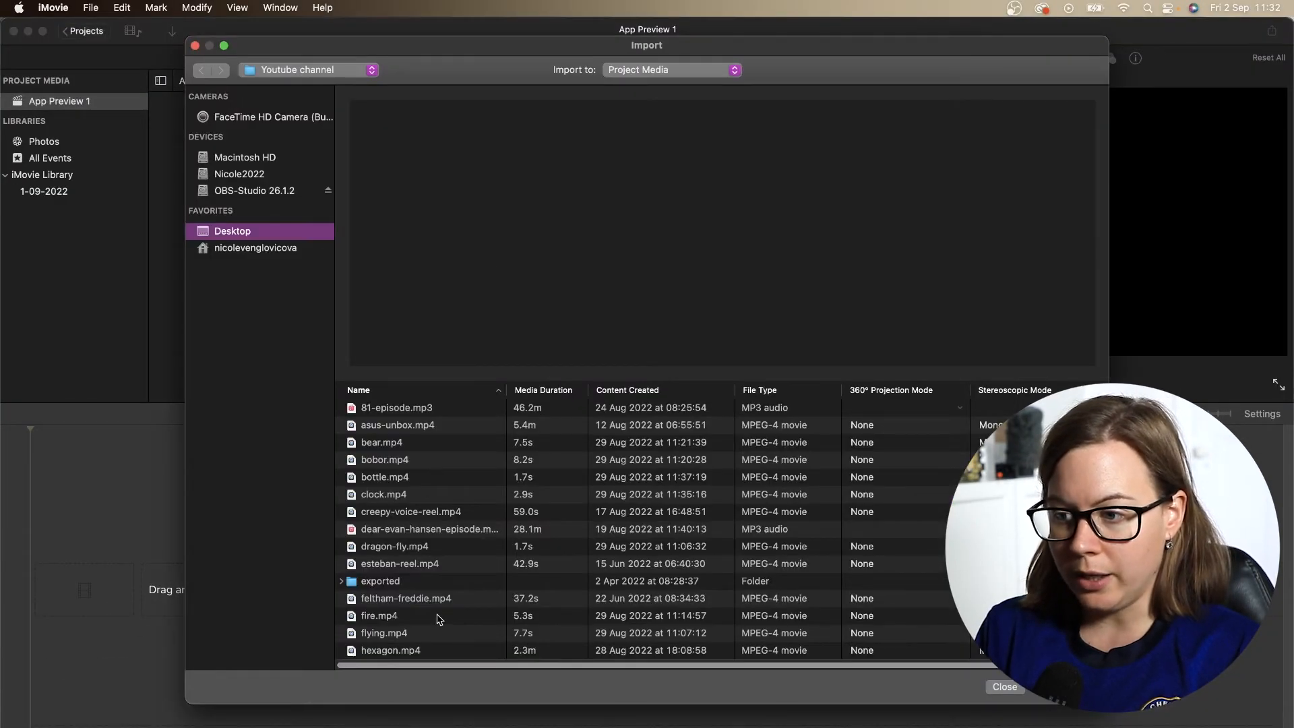
pyautogui.click(1003, 685)
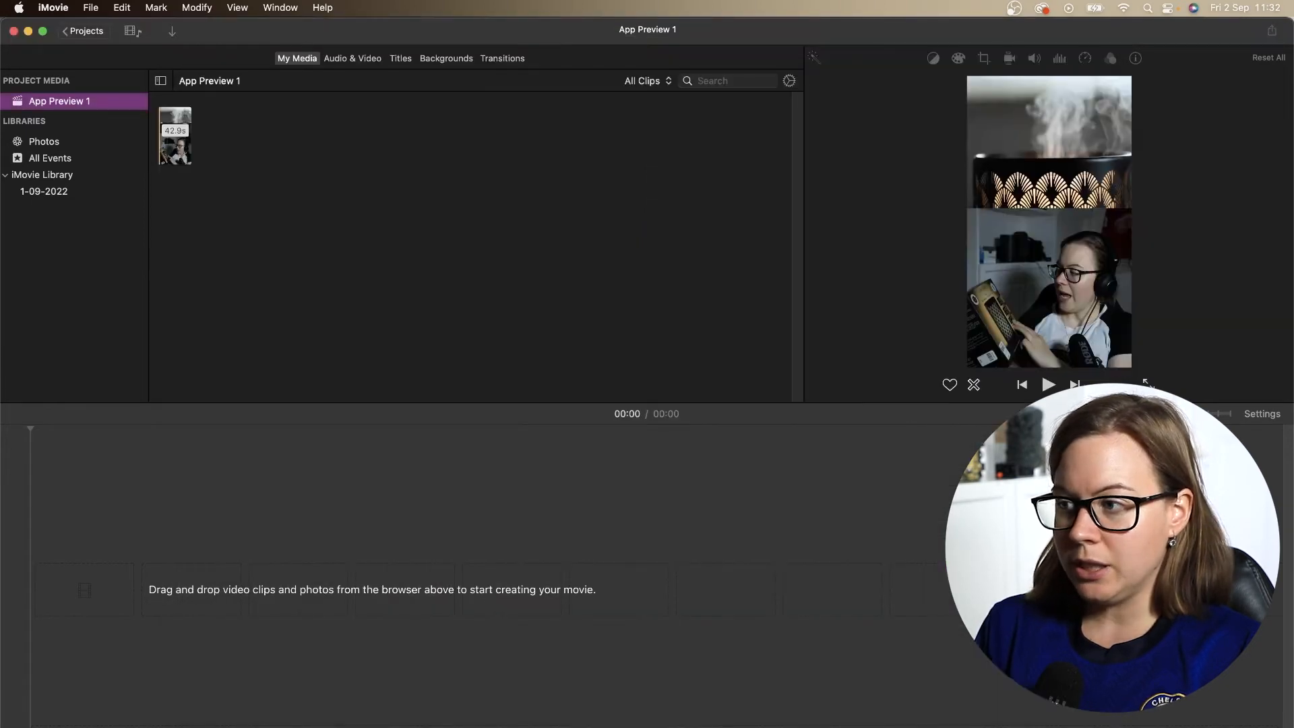
pyautogui.click(175, 136)
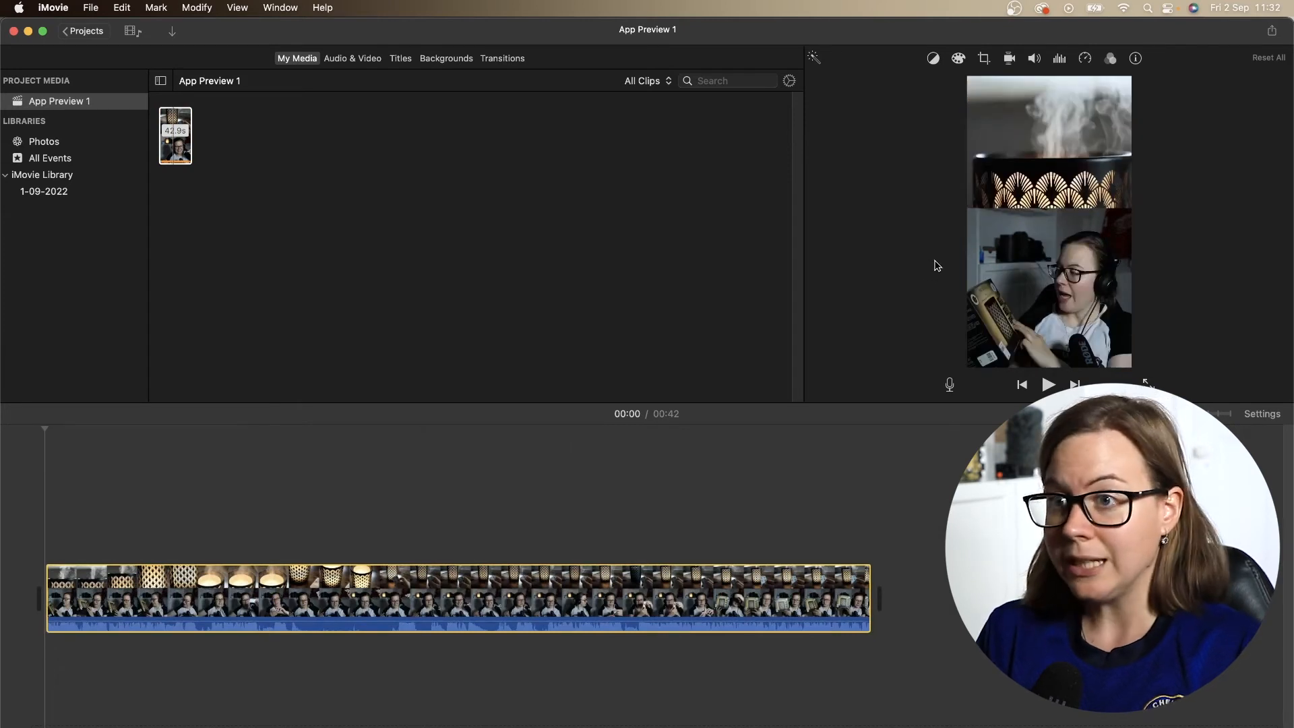
pyautogui.click(90, 8)
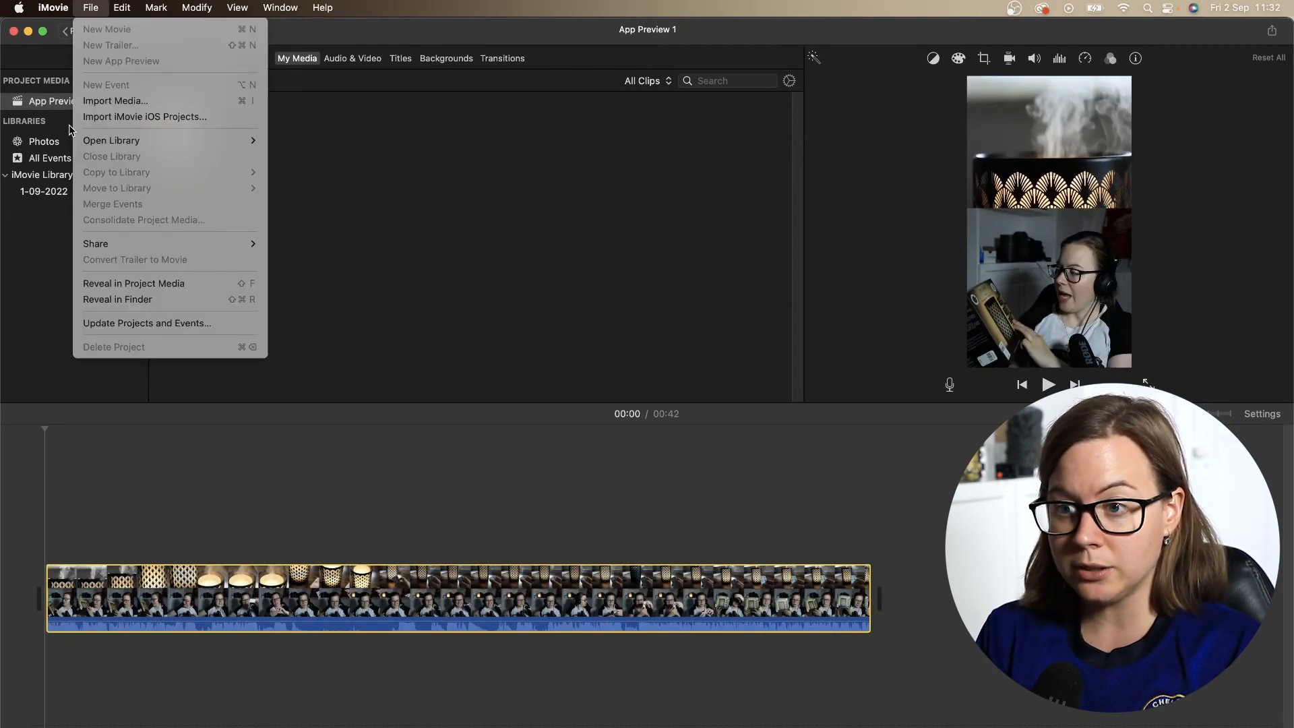